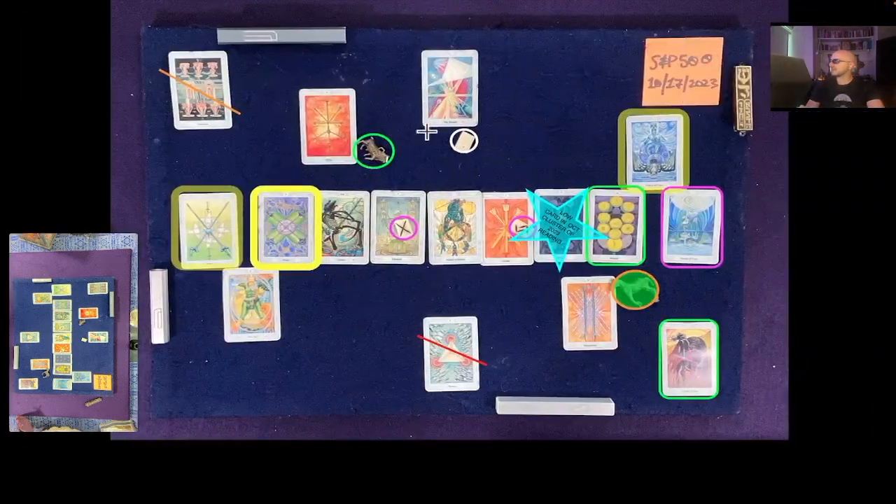
{"action": "mouse_move", "coordinate": [256, 312]}
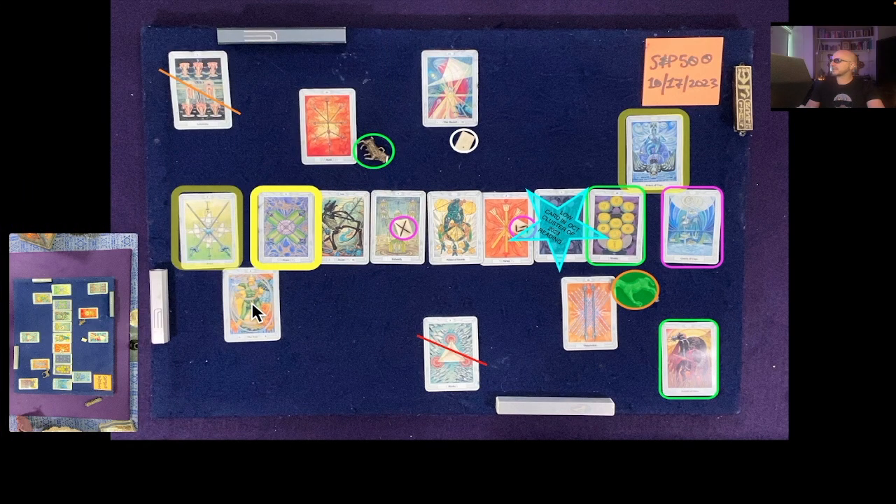
{"action": "mouse_move", "coordinate": [378, 179]}
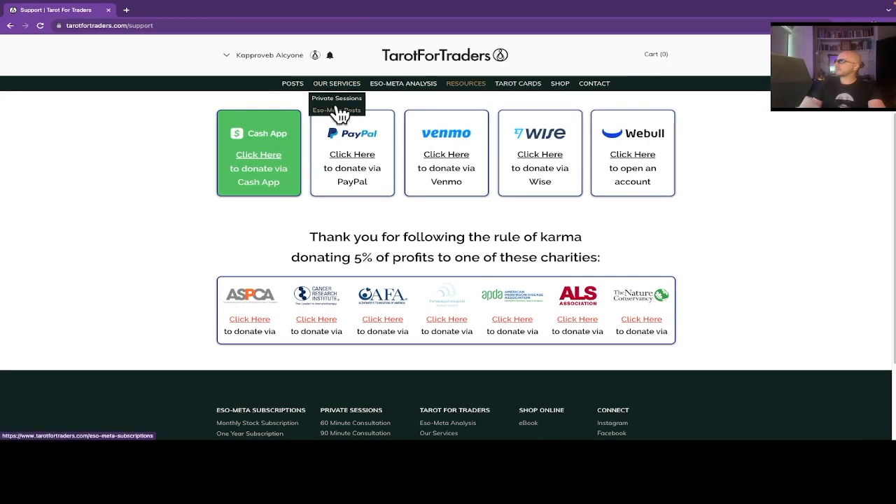
- Open the Eso-Meta early-access page and view its monthly, yearly and all-paid subscription plans
{"action": "left_click", "coordinate": [337, 110]}
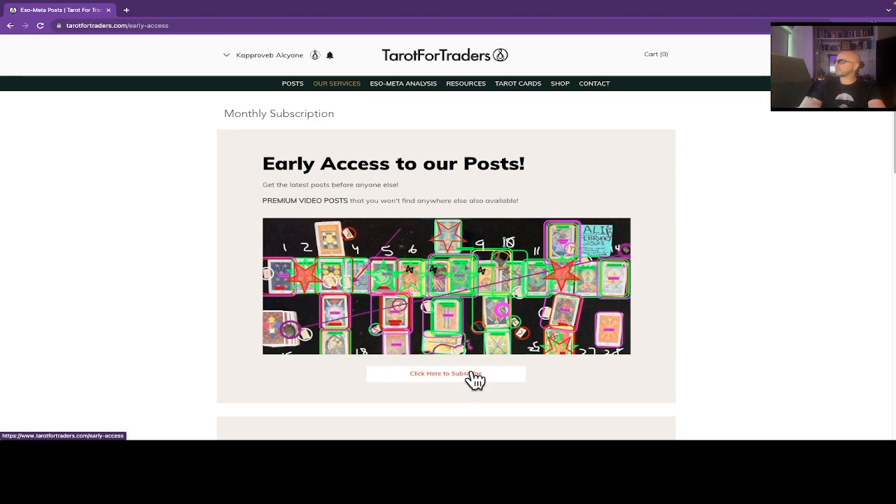
{"action": "left_click", "coordinate": [446, 373]}
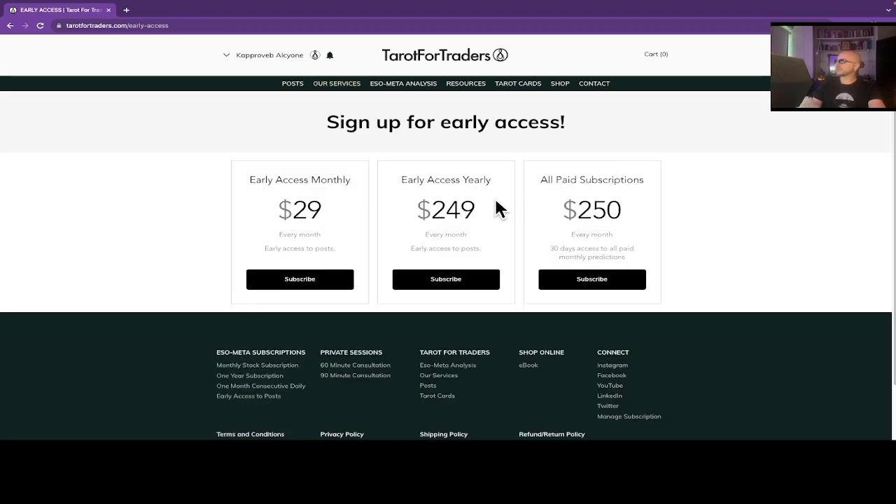
- Return to the TarotForTraders home page and browse the customer testimonials about accurate predictions
{"action": "left_click", "coordinate": [445, 55]}
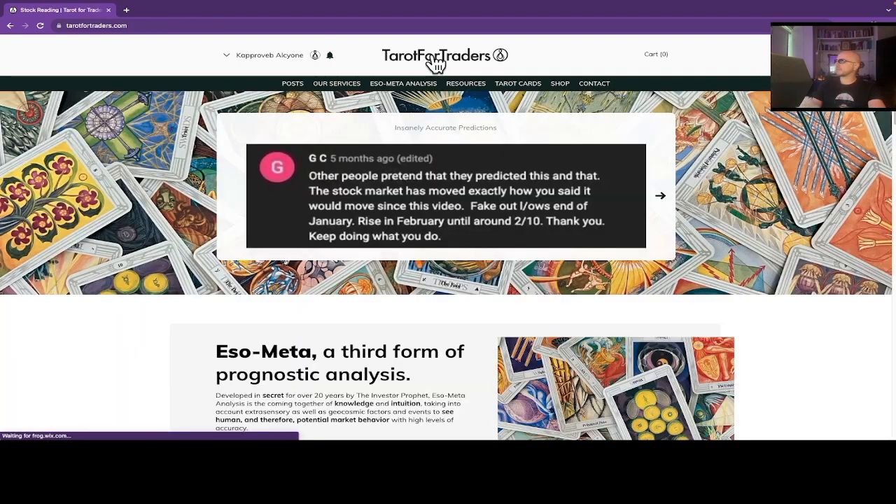
{"action": "mouse_move", "coordinate": [189, 108]}
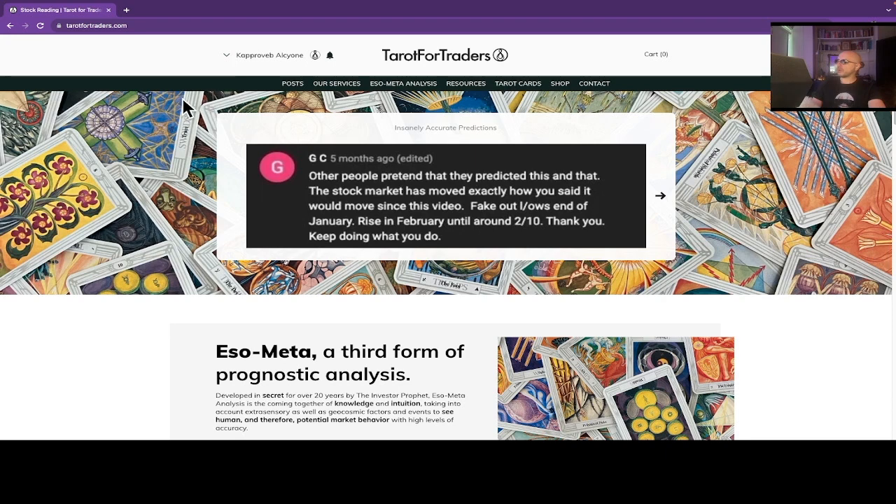
{"action": "left_click", "coordinate": [660, 195]}
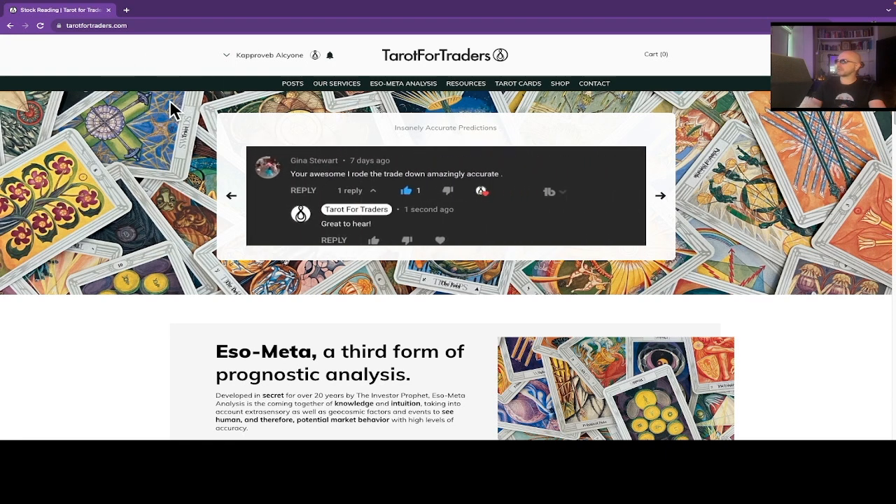
{"action": "left_click", "coordinate": [660, 195]}
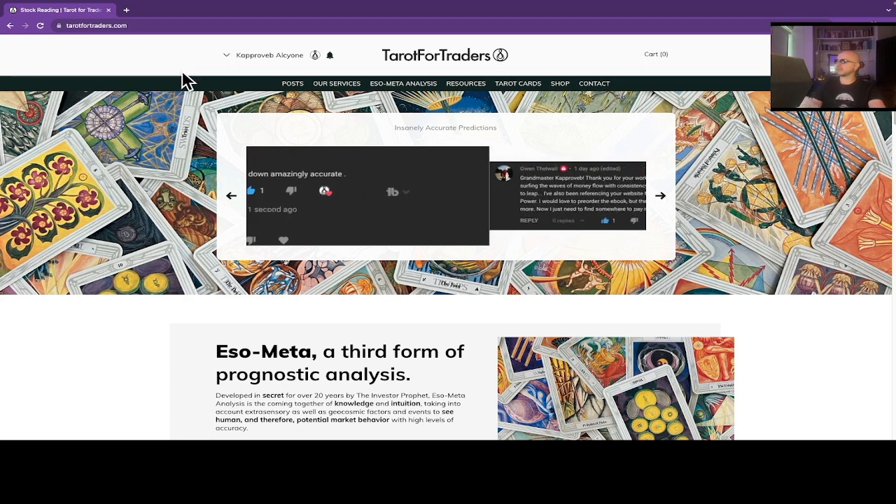
{"action": "left_click", "coordinate": [660, 196]}
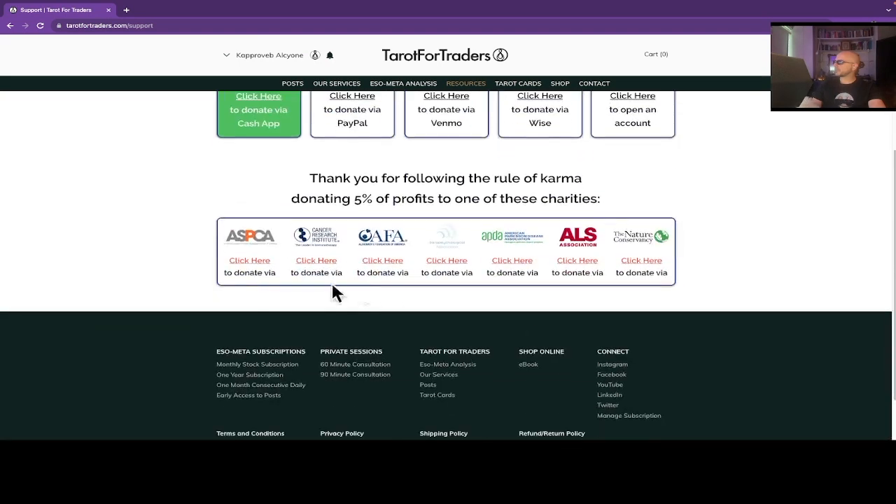
{"action": "mouse_move", "coordinate": [619, 252]}
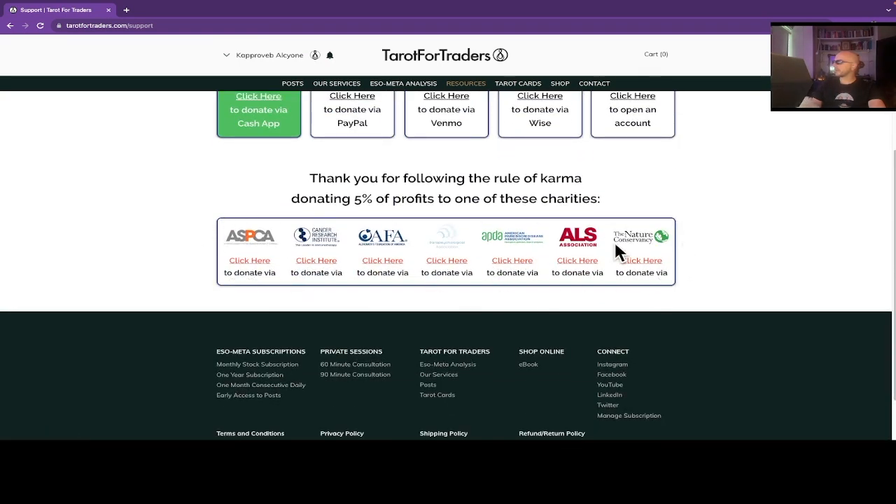
- Scroll the Support page through the channel donation options and charity links
{"action": "scroll", "scroll_direction": "up", "scroll_amount": 3}
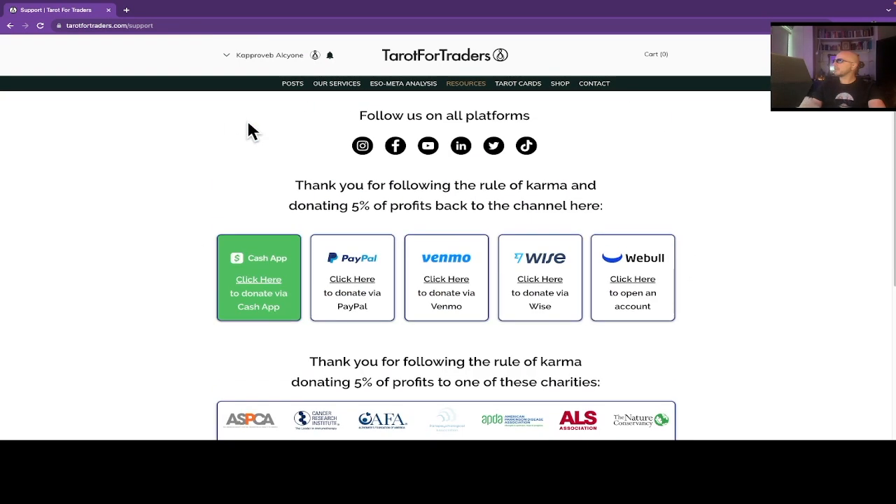
{"action": "scroll", "scroll_direction": "down", "scroll_amount": 3}
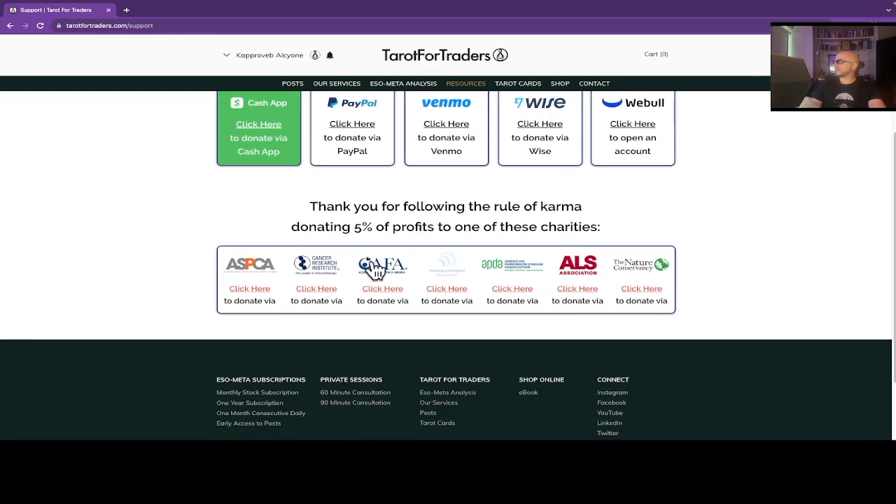
{"action": "mouse_move", "coordinate": [707, 311]}
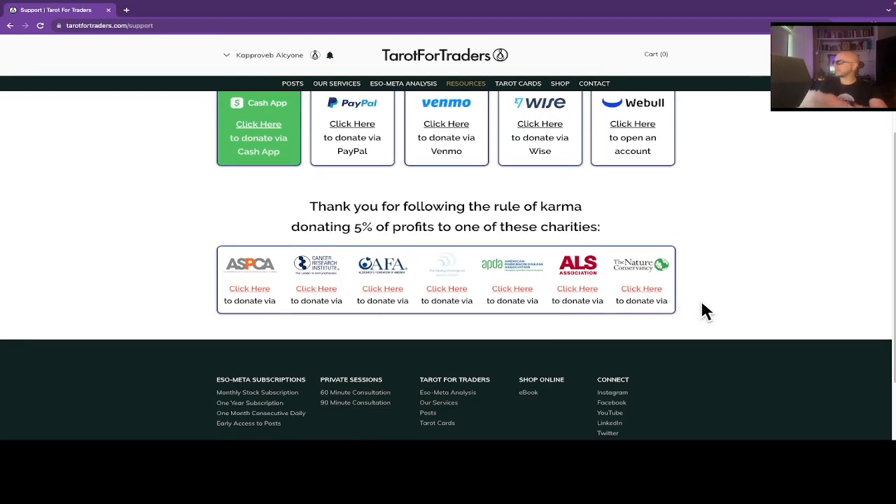
{"action": "mouse_move", "coordinate": [702, 251]}
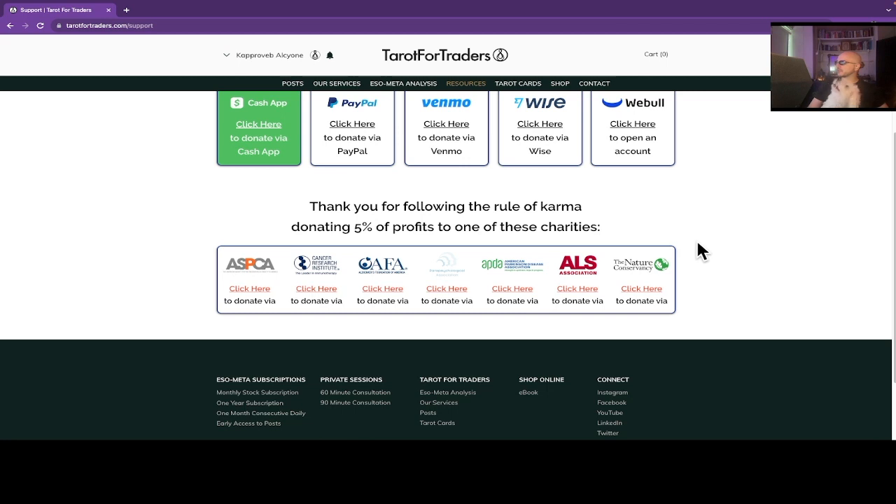
{"action": "mouse_move", "coordinate": [696, 254]}
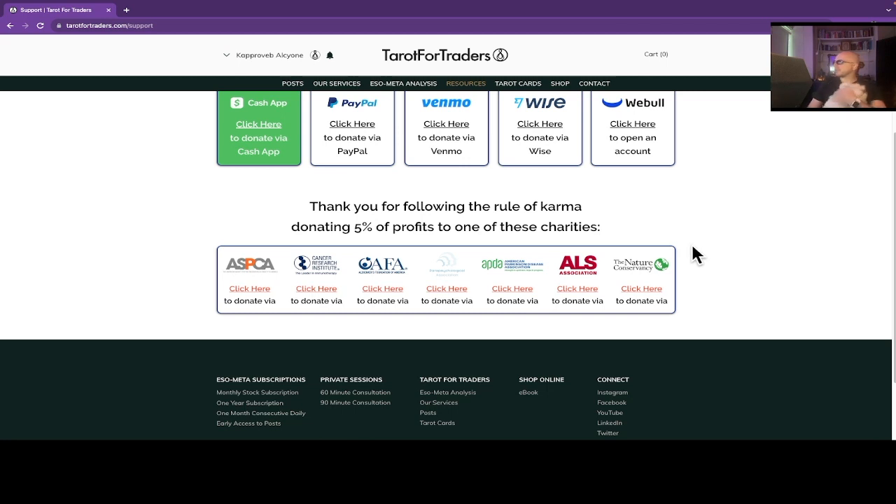
{"action": "mouse_move", "coordinate": [692, 262]}
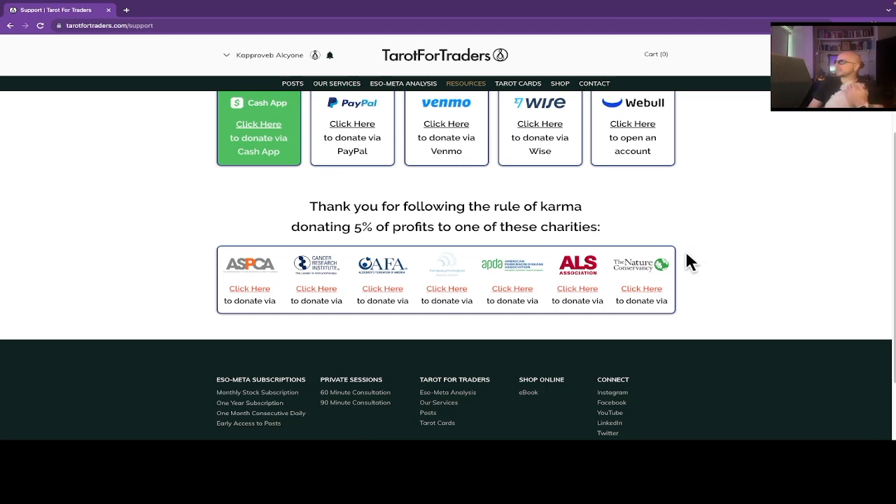